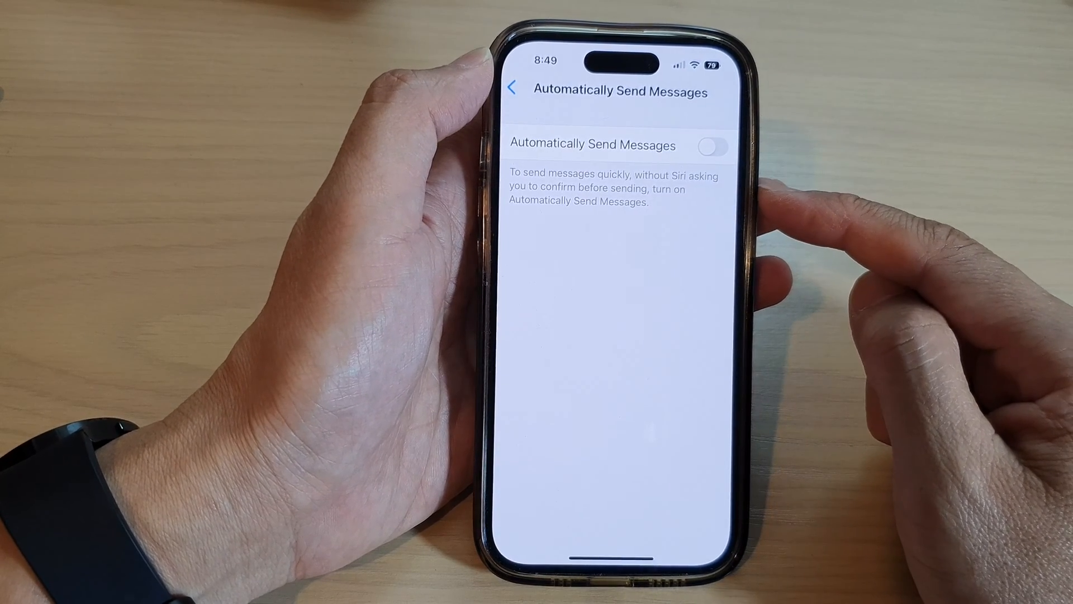
Leave the Automatically Send Messages page and return to the home screen.
left_click(512, 89)
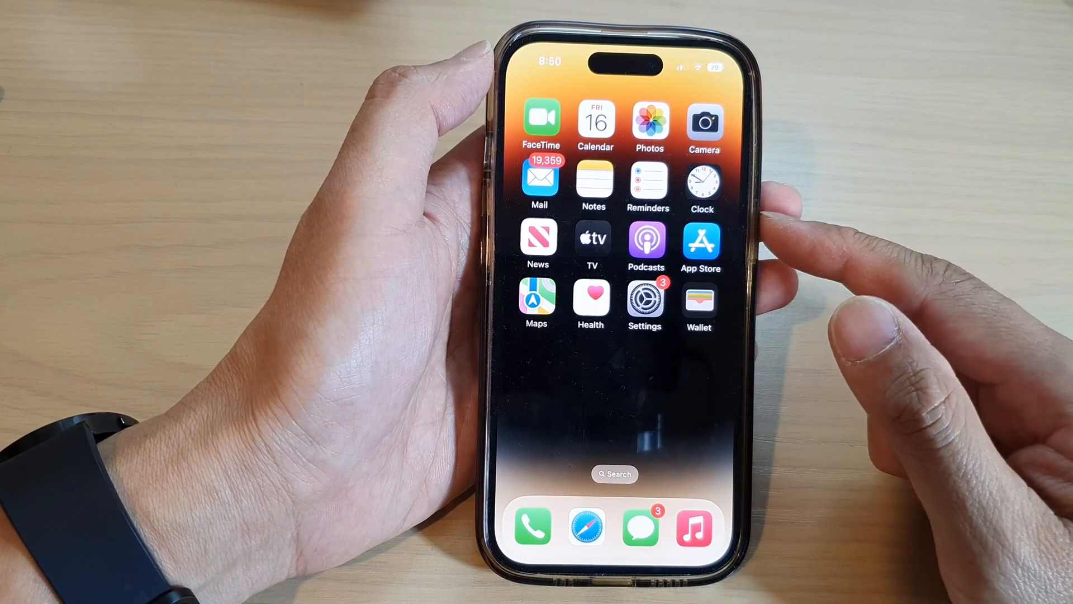
Launch Settings and navigate to Siri & Search's Automatically Send Messages entry.
left_click(644, 299)
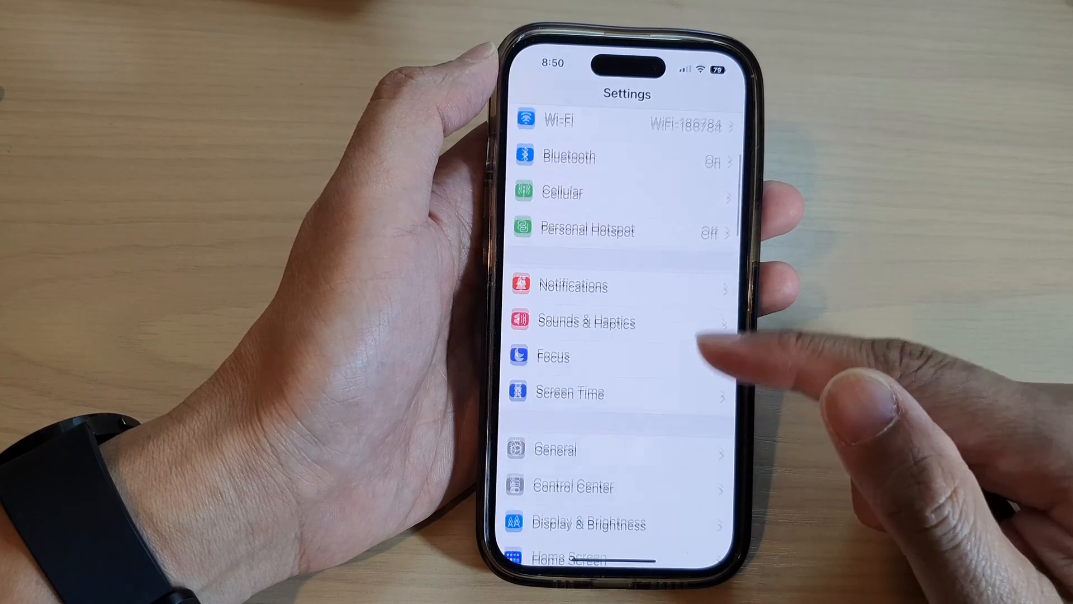
scroll("up", 3)
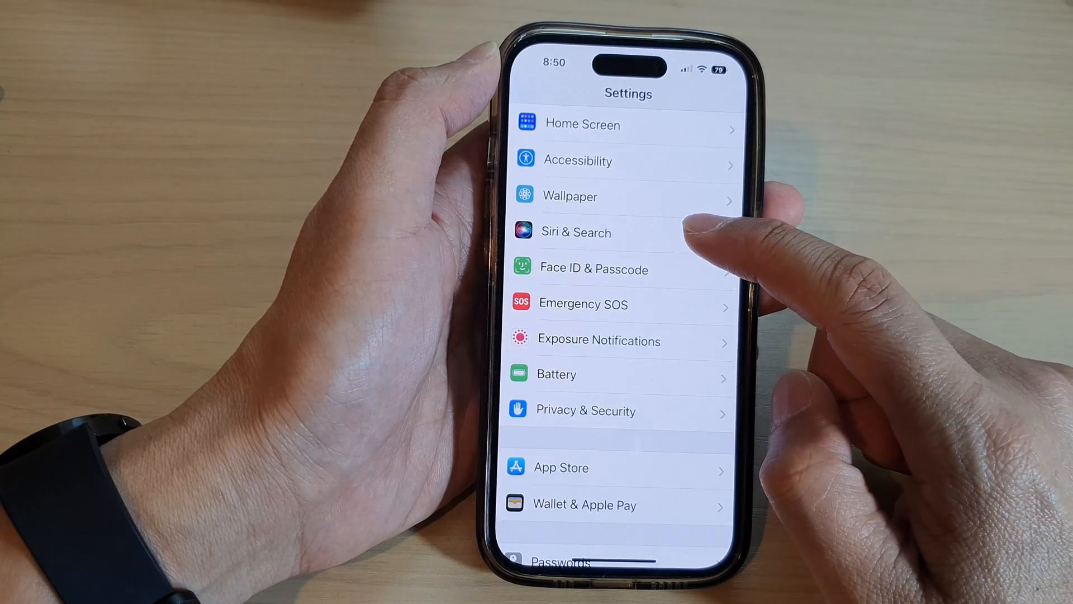
left_click(575, 232)
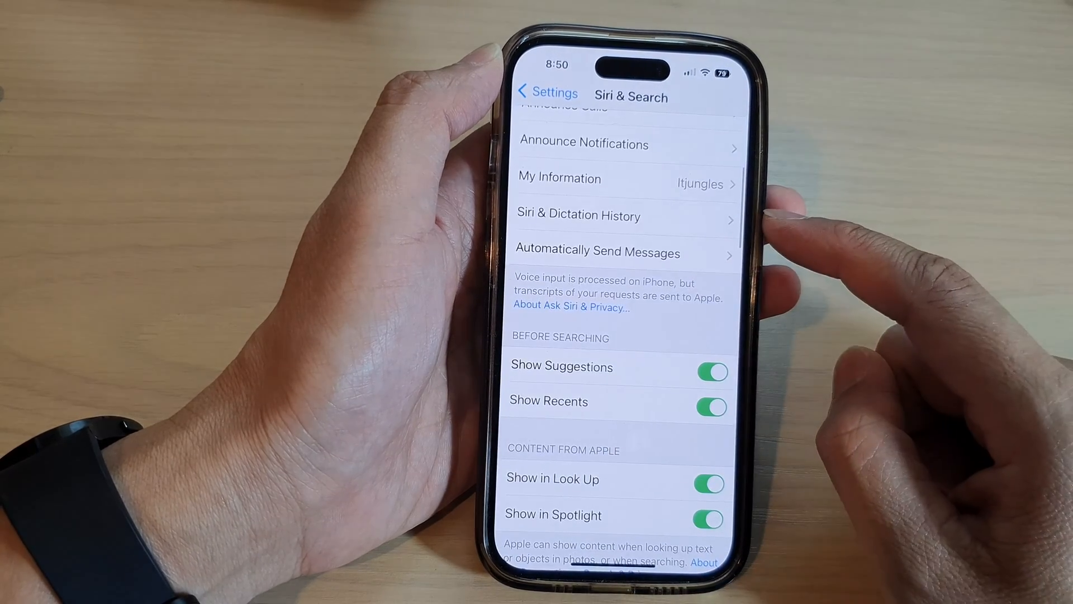
left_click(598, 251)
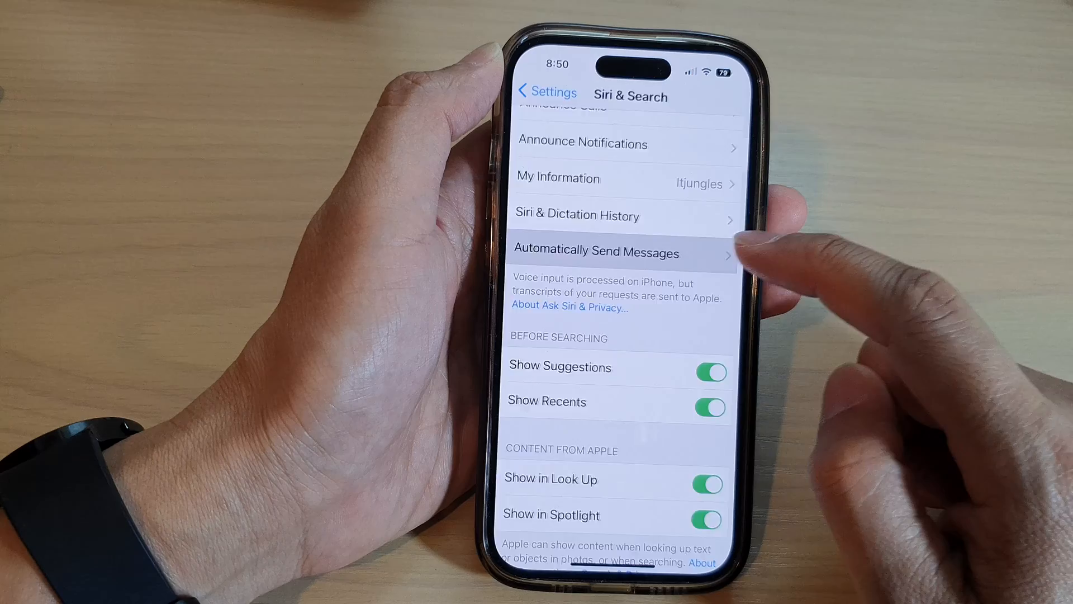
Open the Automatically Send Messages page in Siri & Search.
left_click(596, 250)
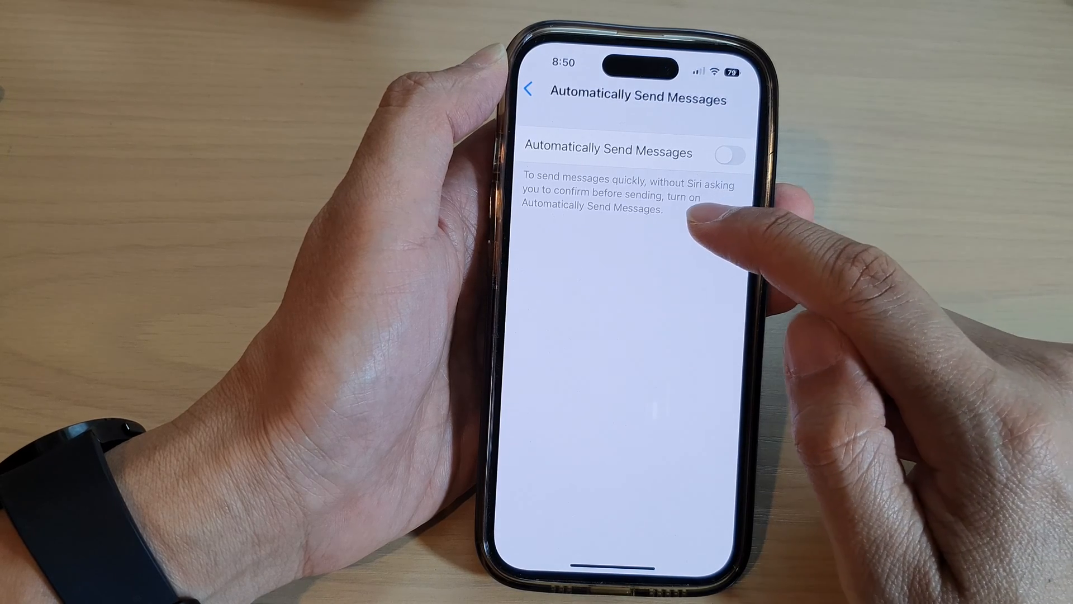
Switch on Automatically Send Messages, toggling Headphones off and back on.
left_click(728, 155)
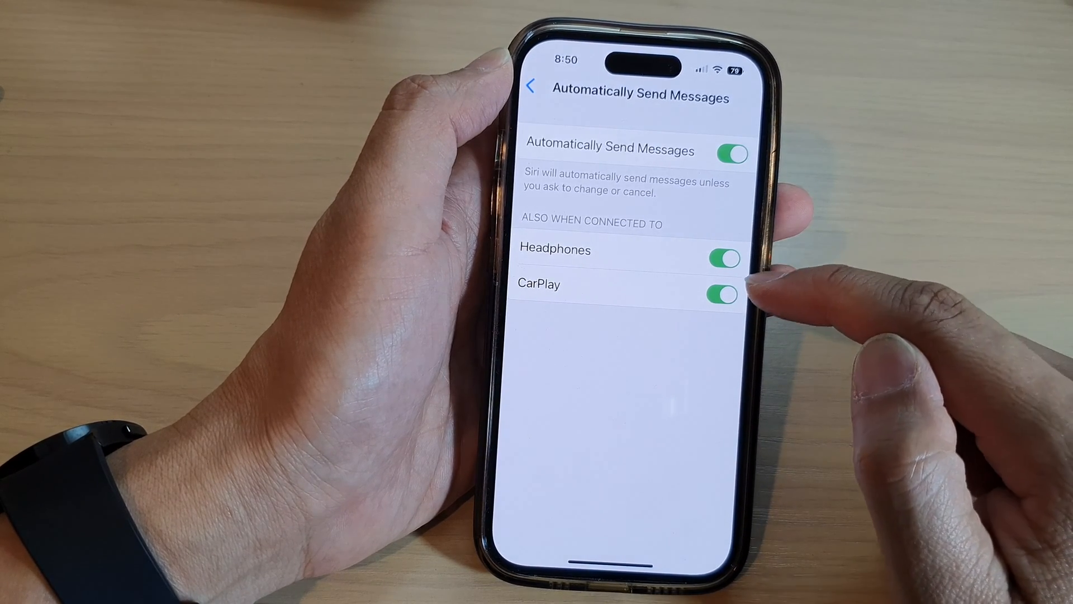
left_click(720, 258)
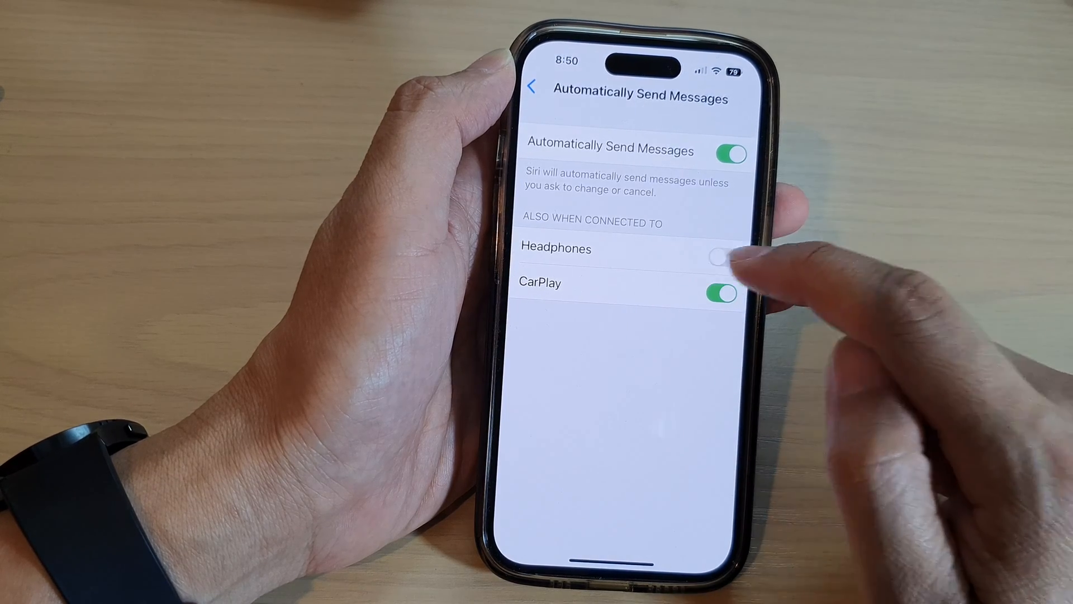
left_click(718, 256)
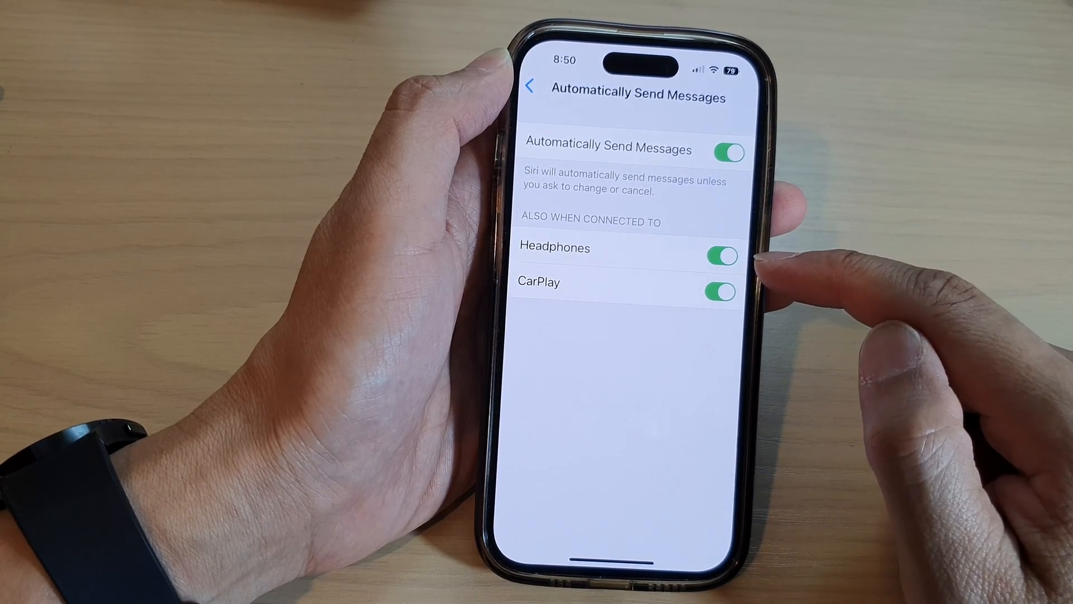